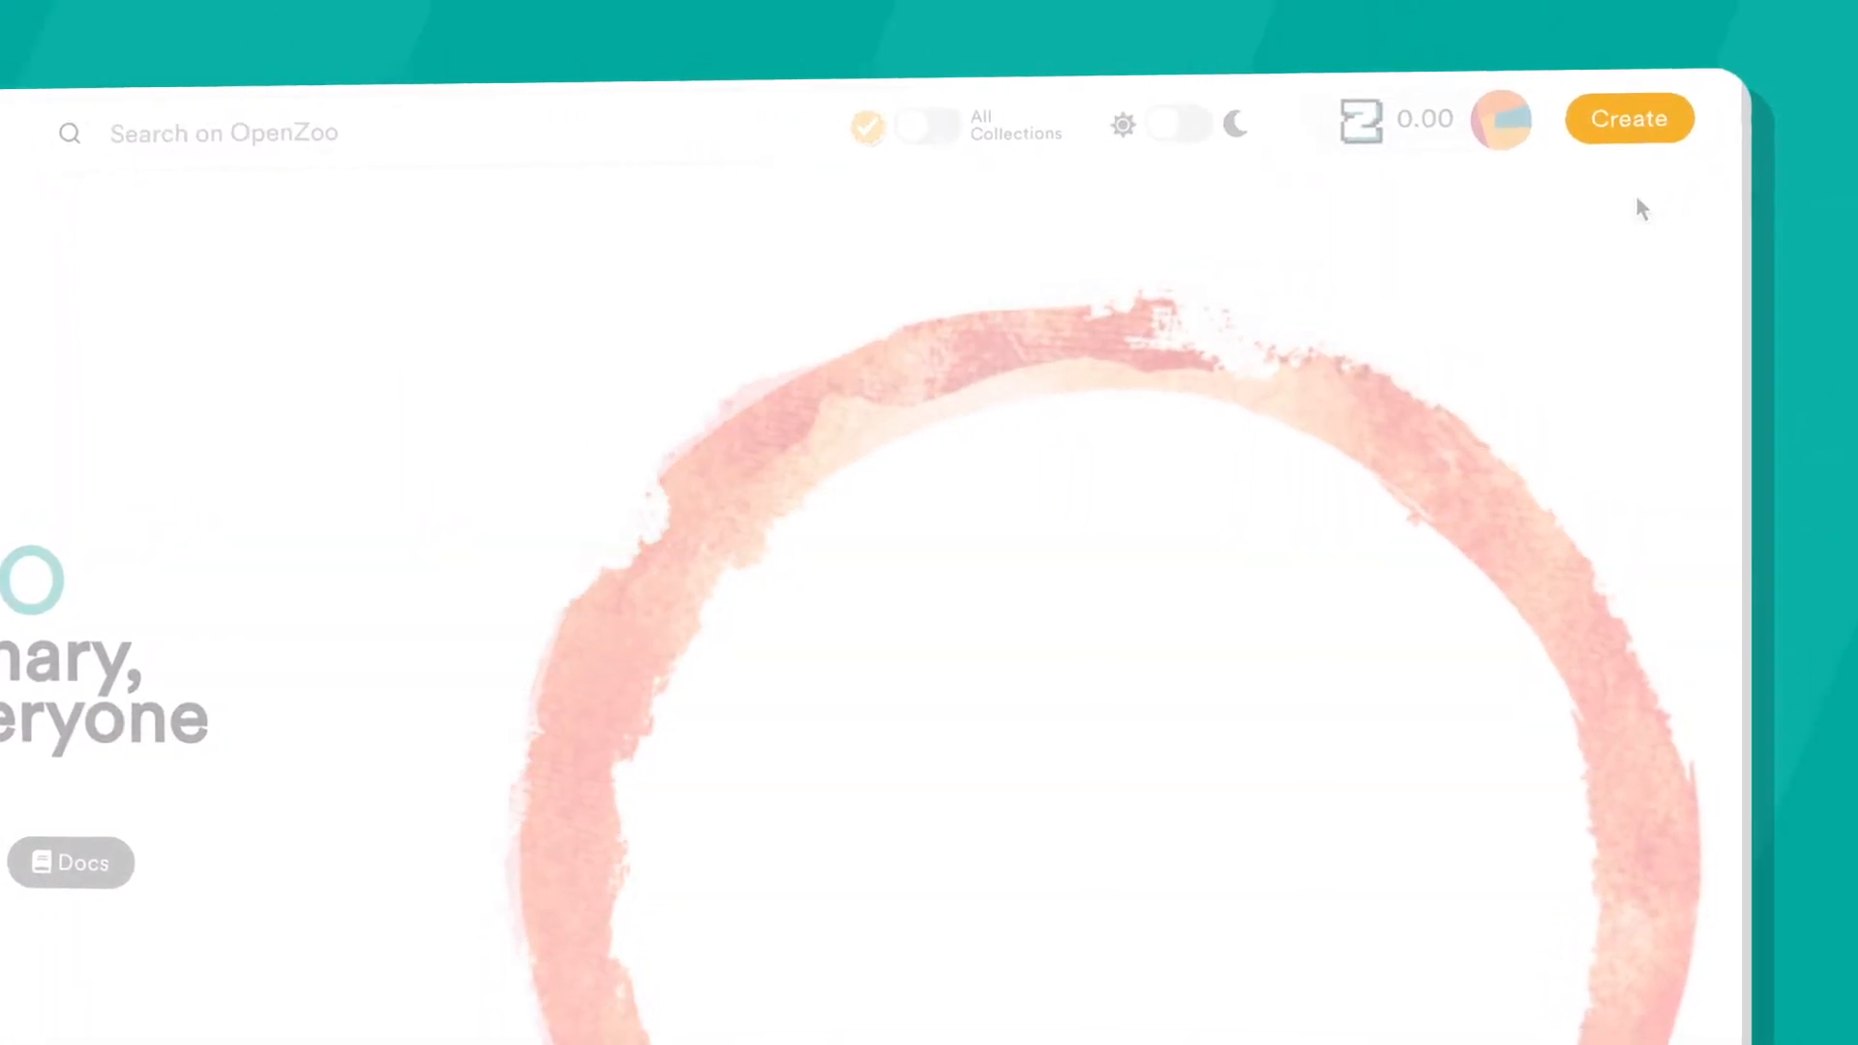
# - Start a new NFT and choose the Public 1155 collection, revealing the Supply field
pyautogui.click(1629, 118)
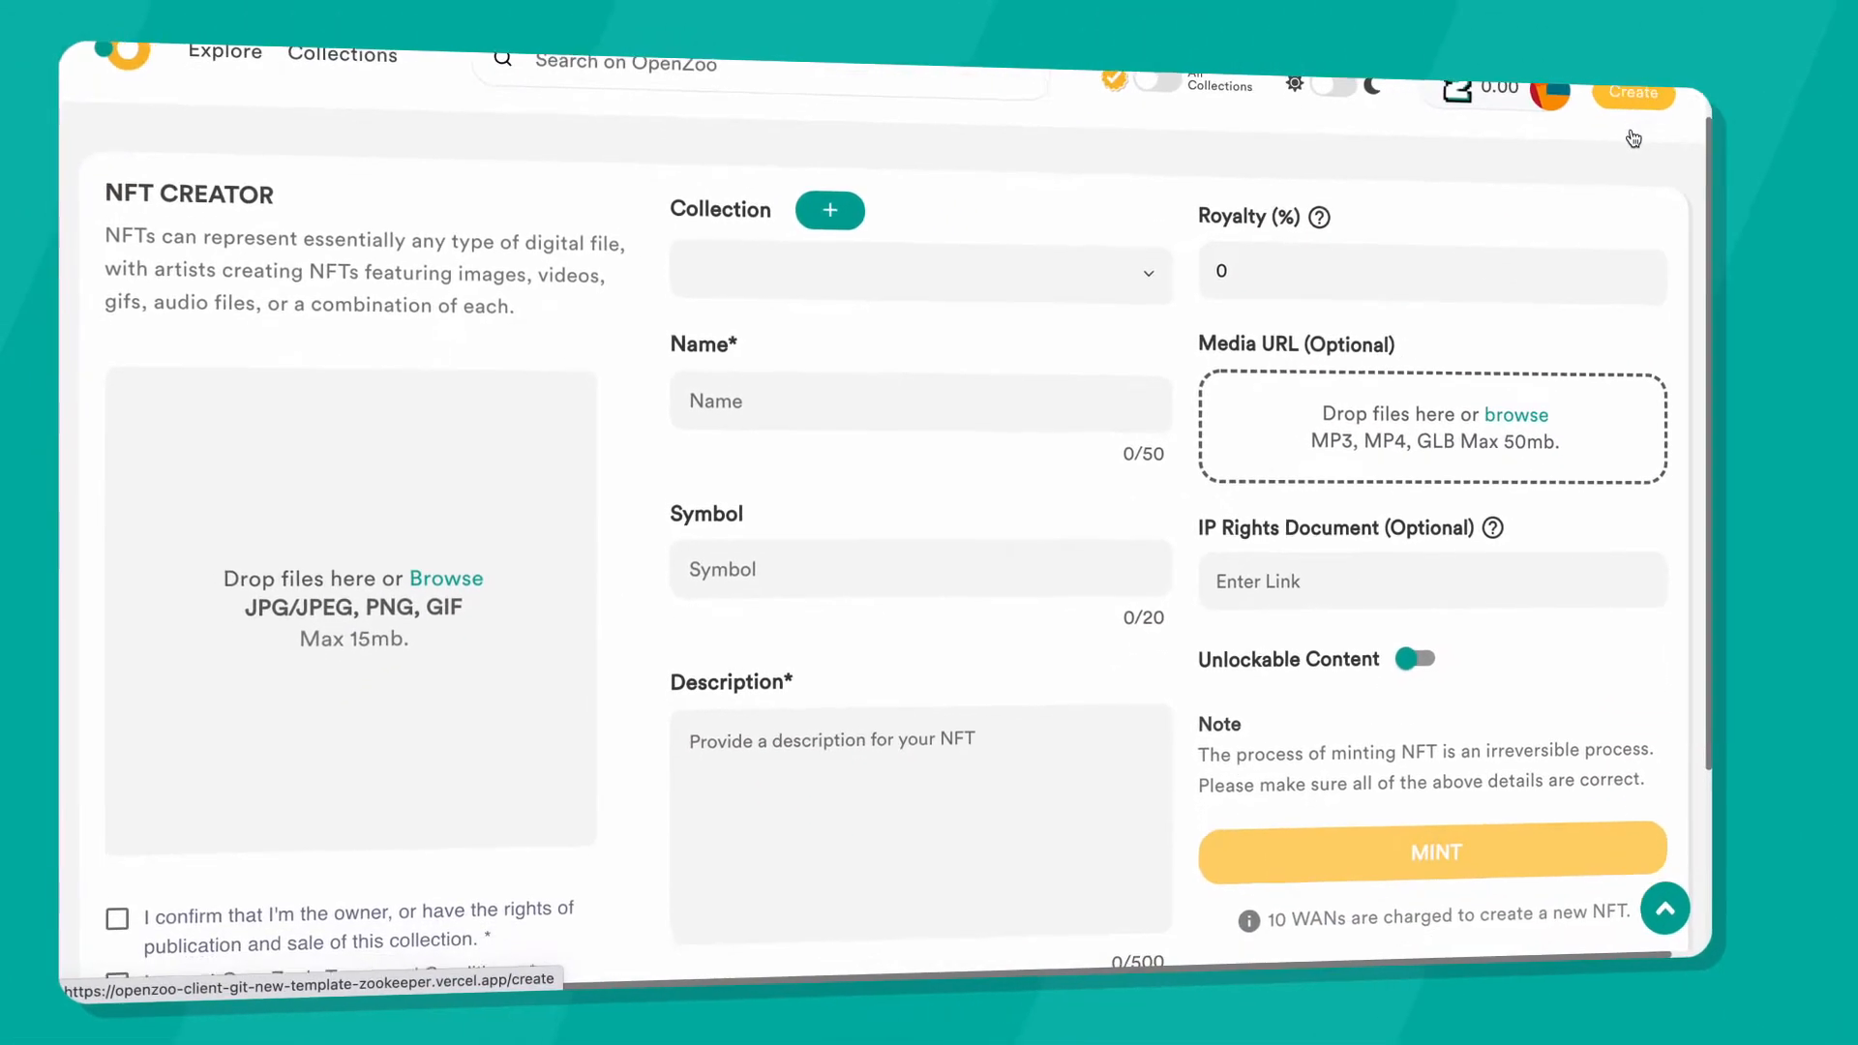
pyautogui.scroll(-3)
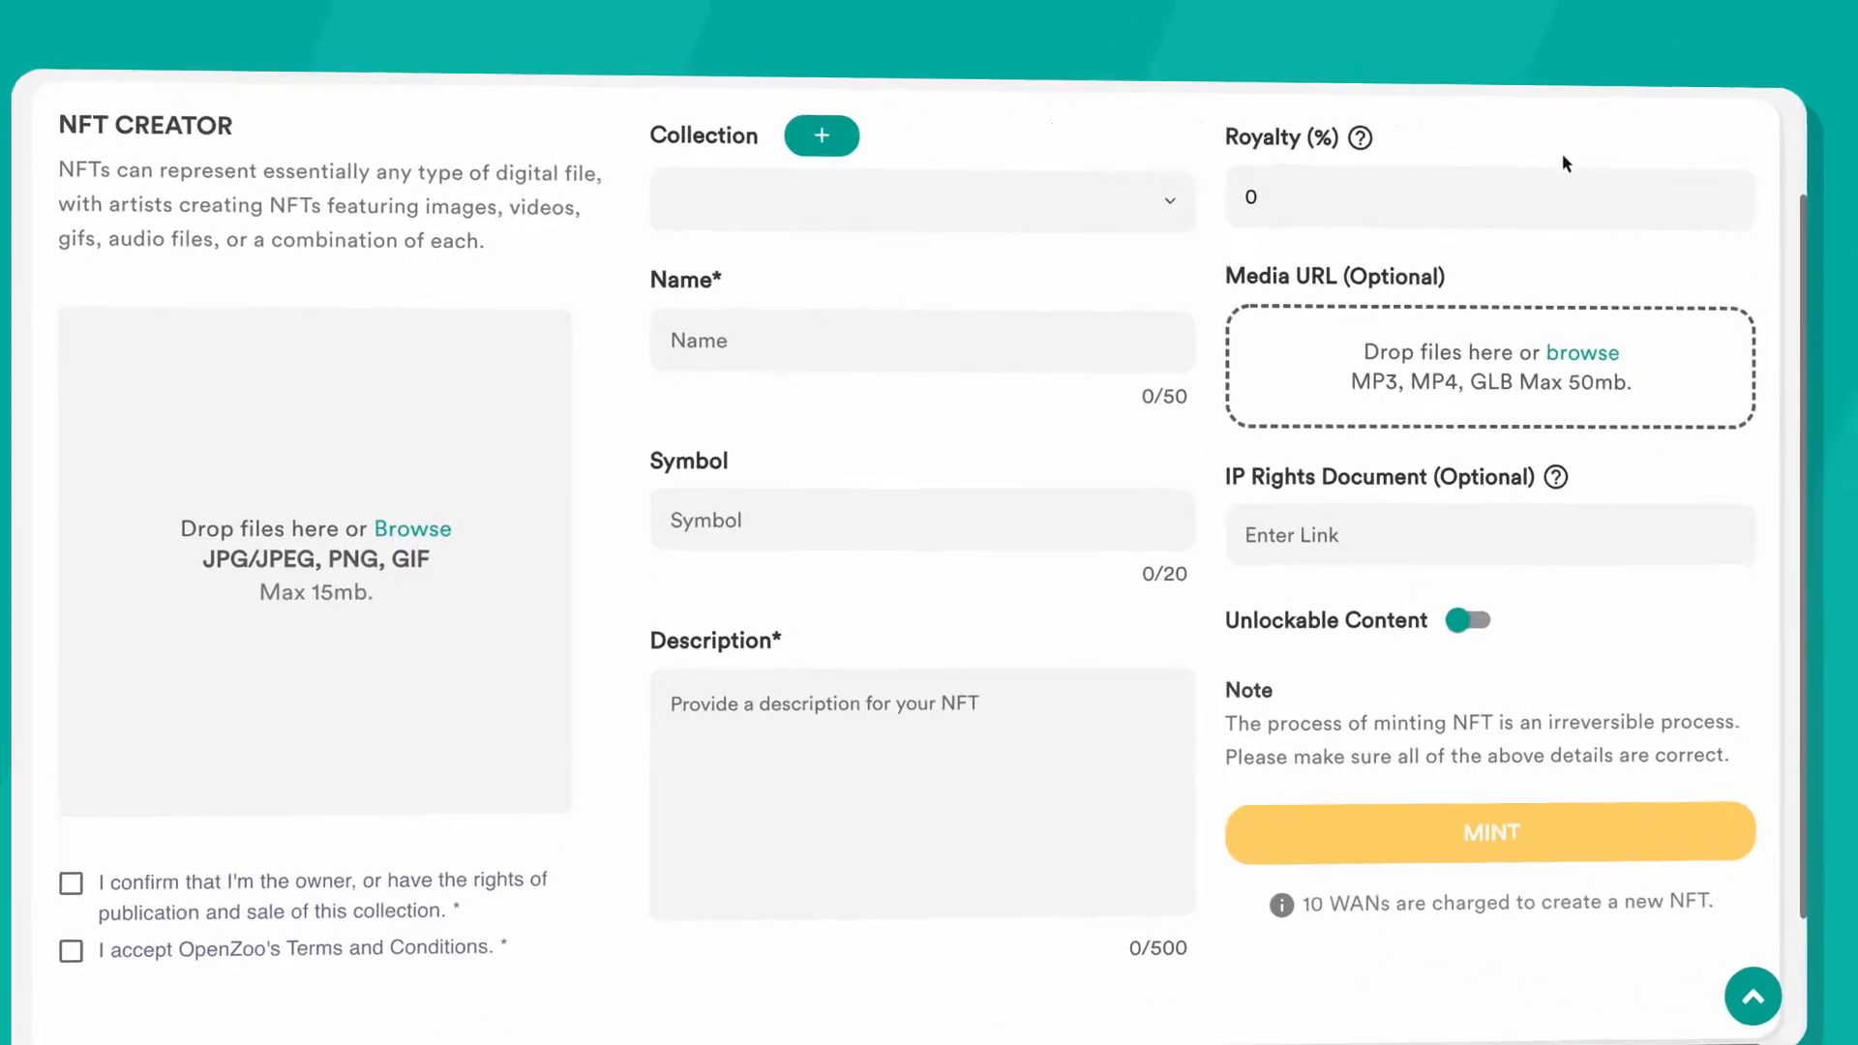
pyautogui.click(921, 199)
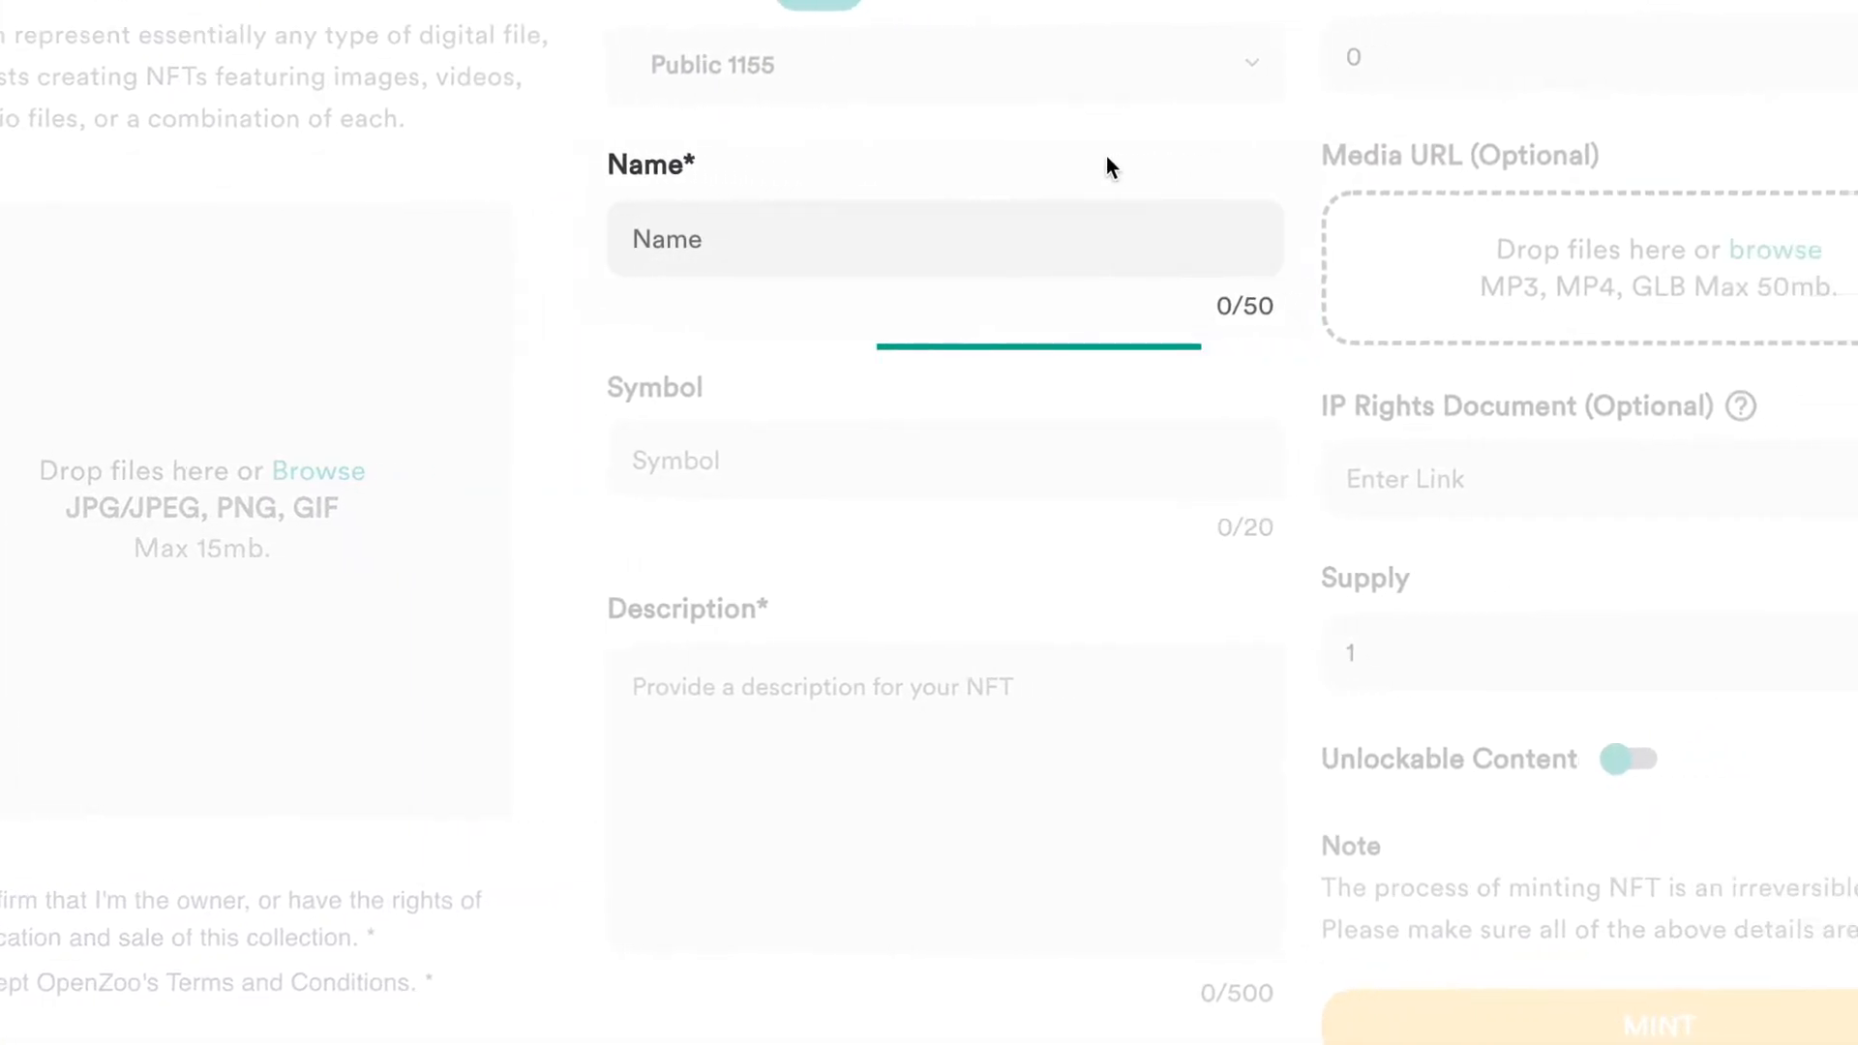
# - Enter a royalty of 2 percent, which then reads 0 again
pyautogui.scroll(-3)
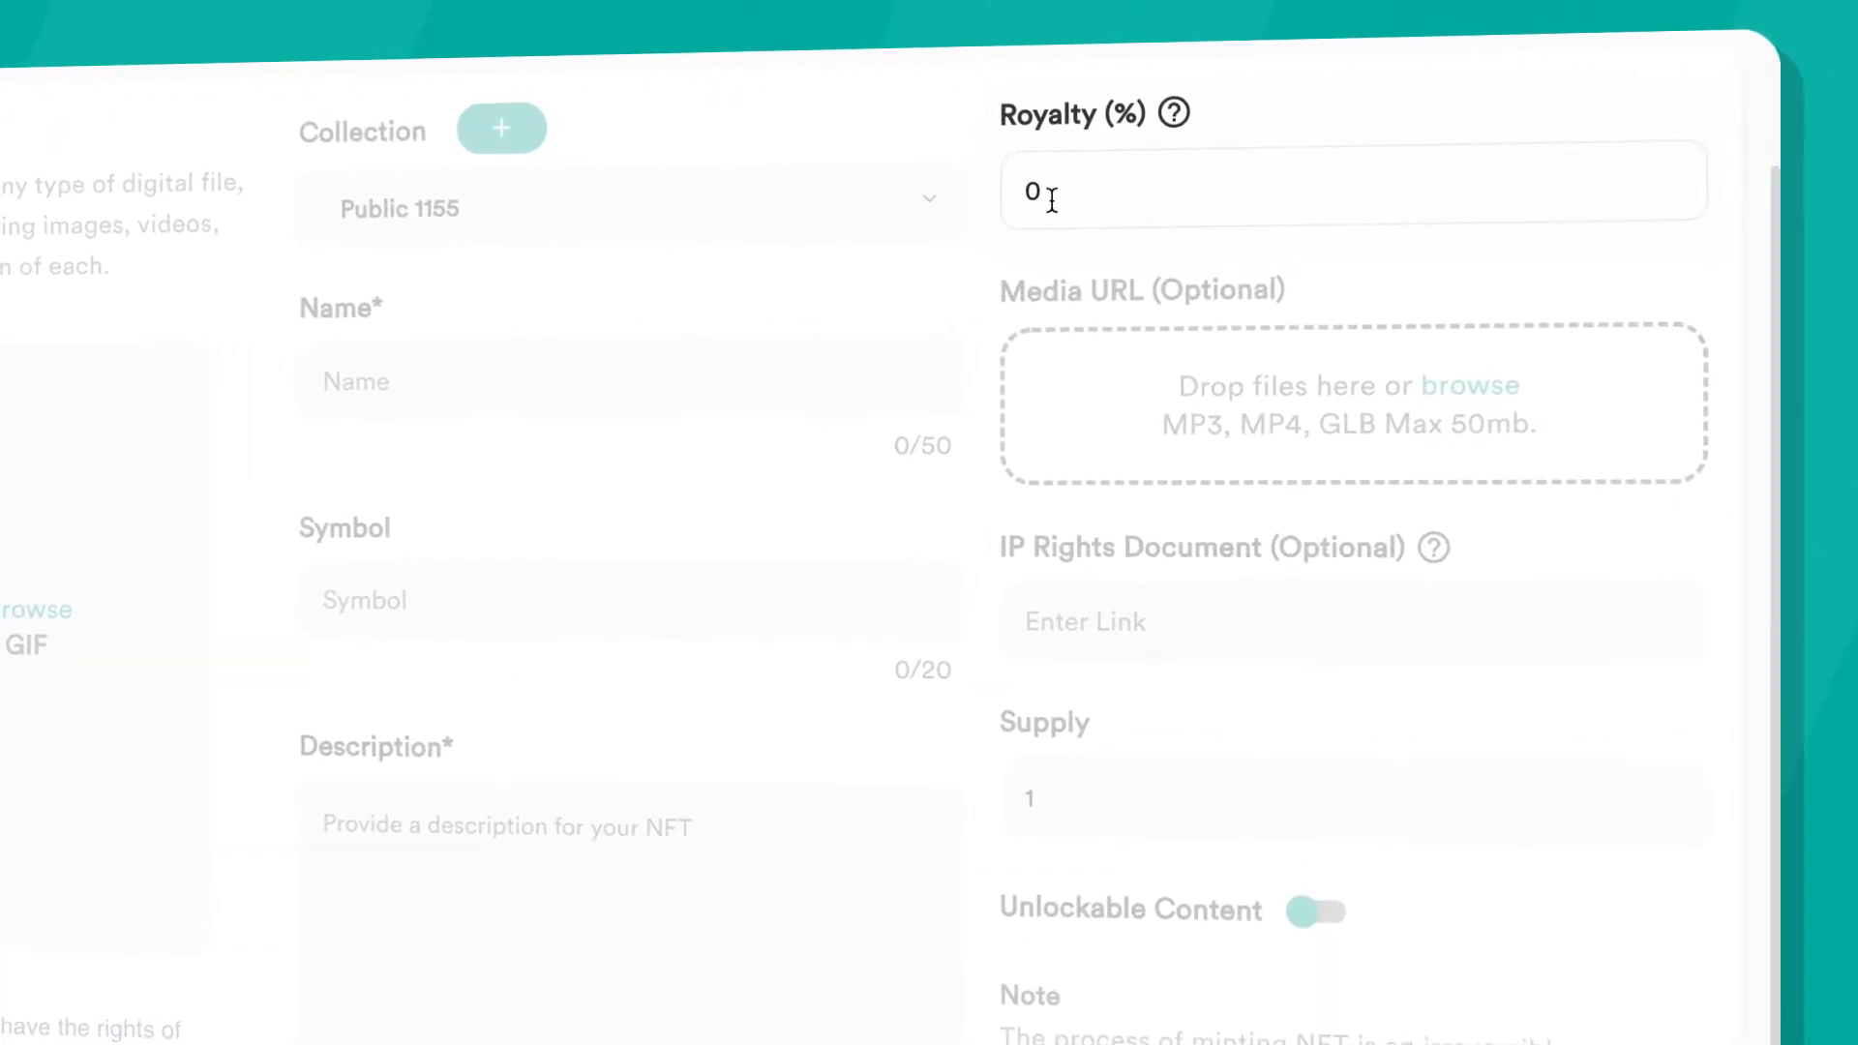
pyautogui.write('2')
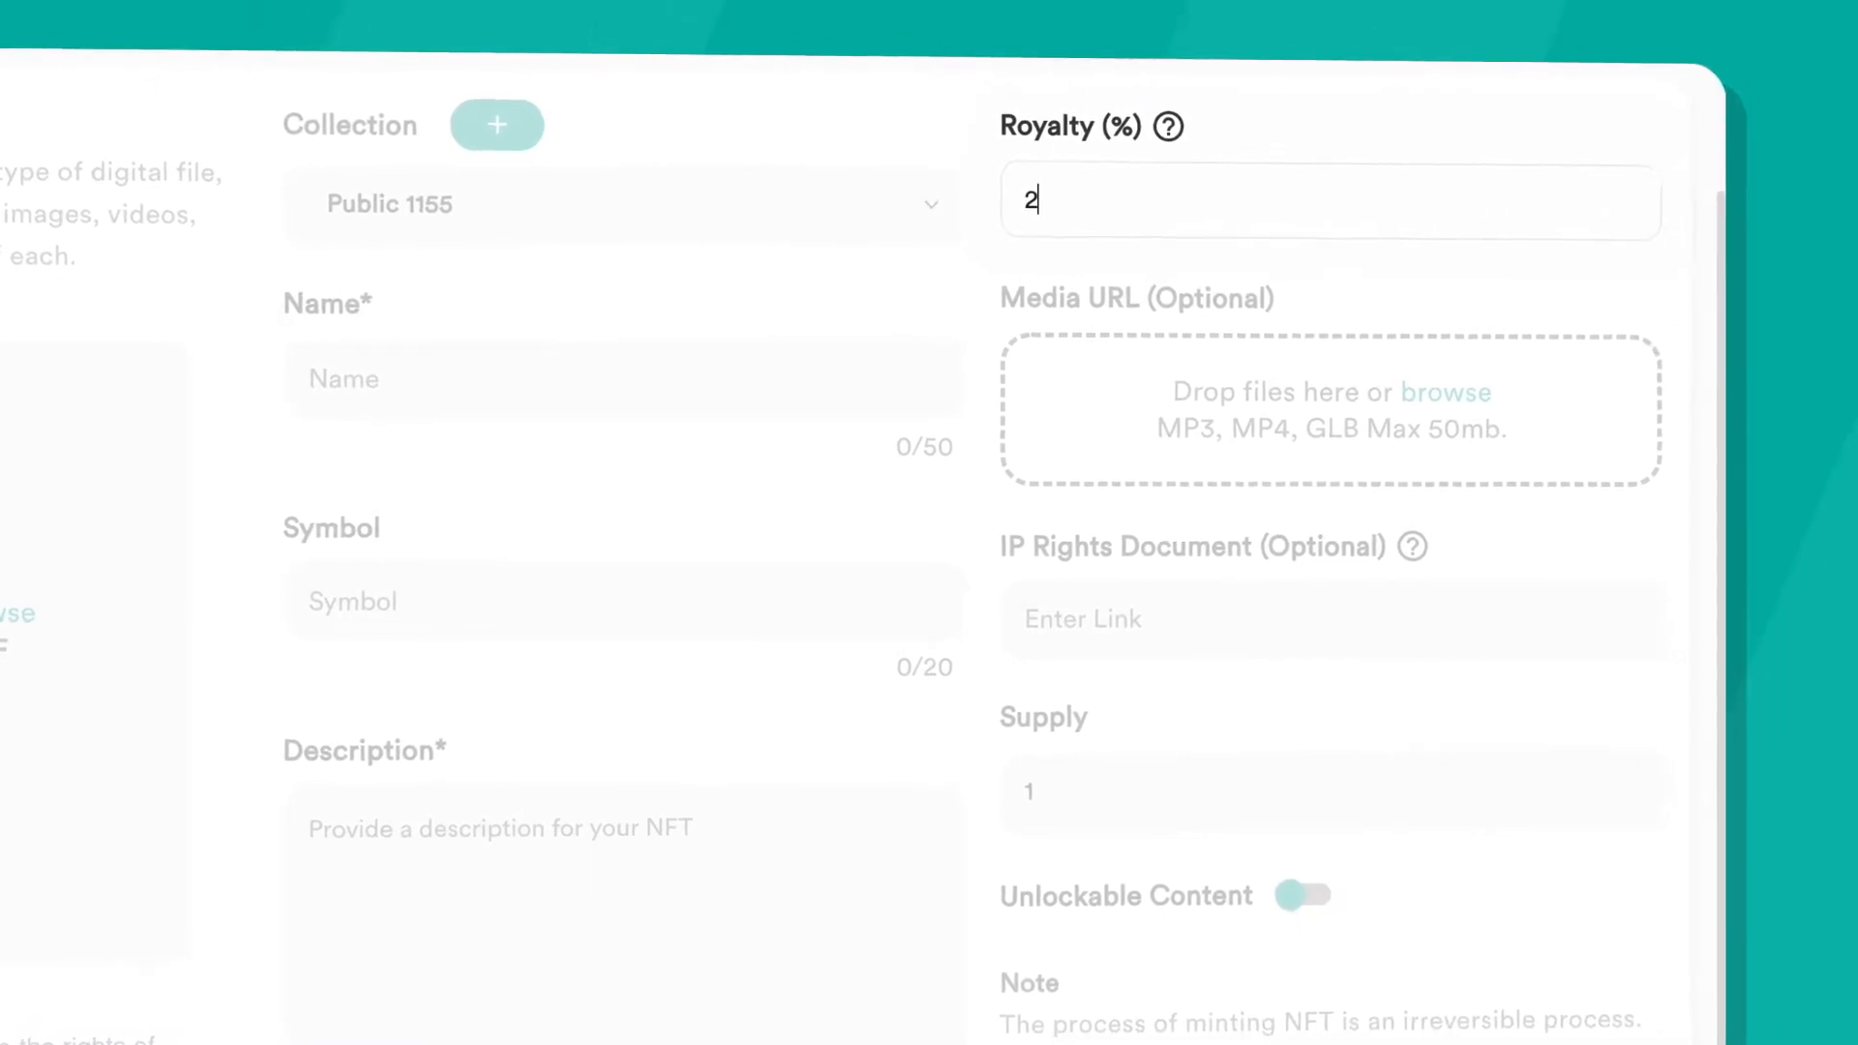
pyautogui.write('0')
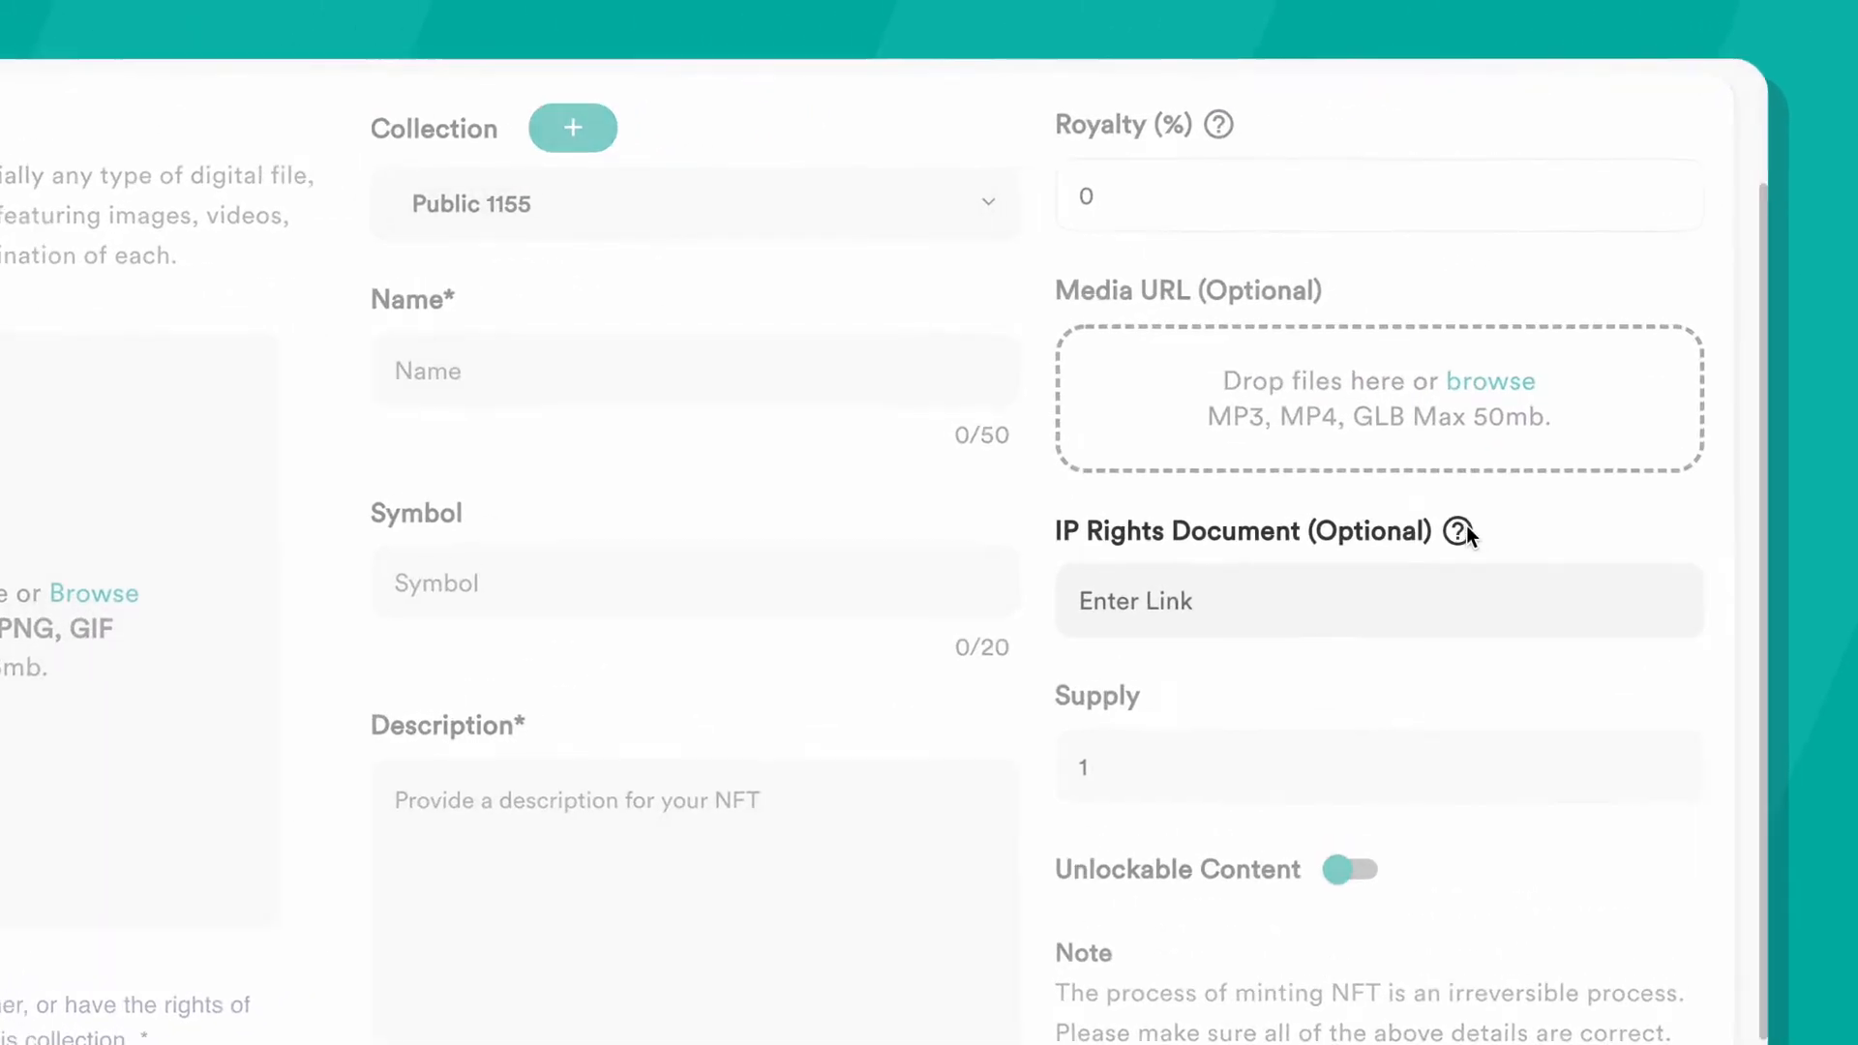
pyautogui.moveTo(1463, 530)
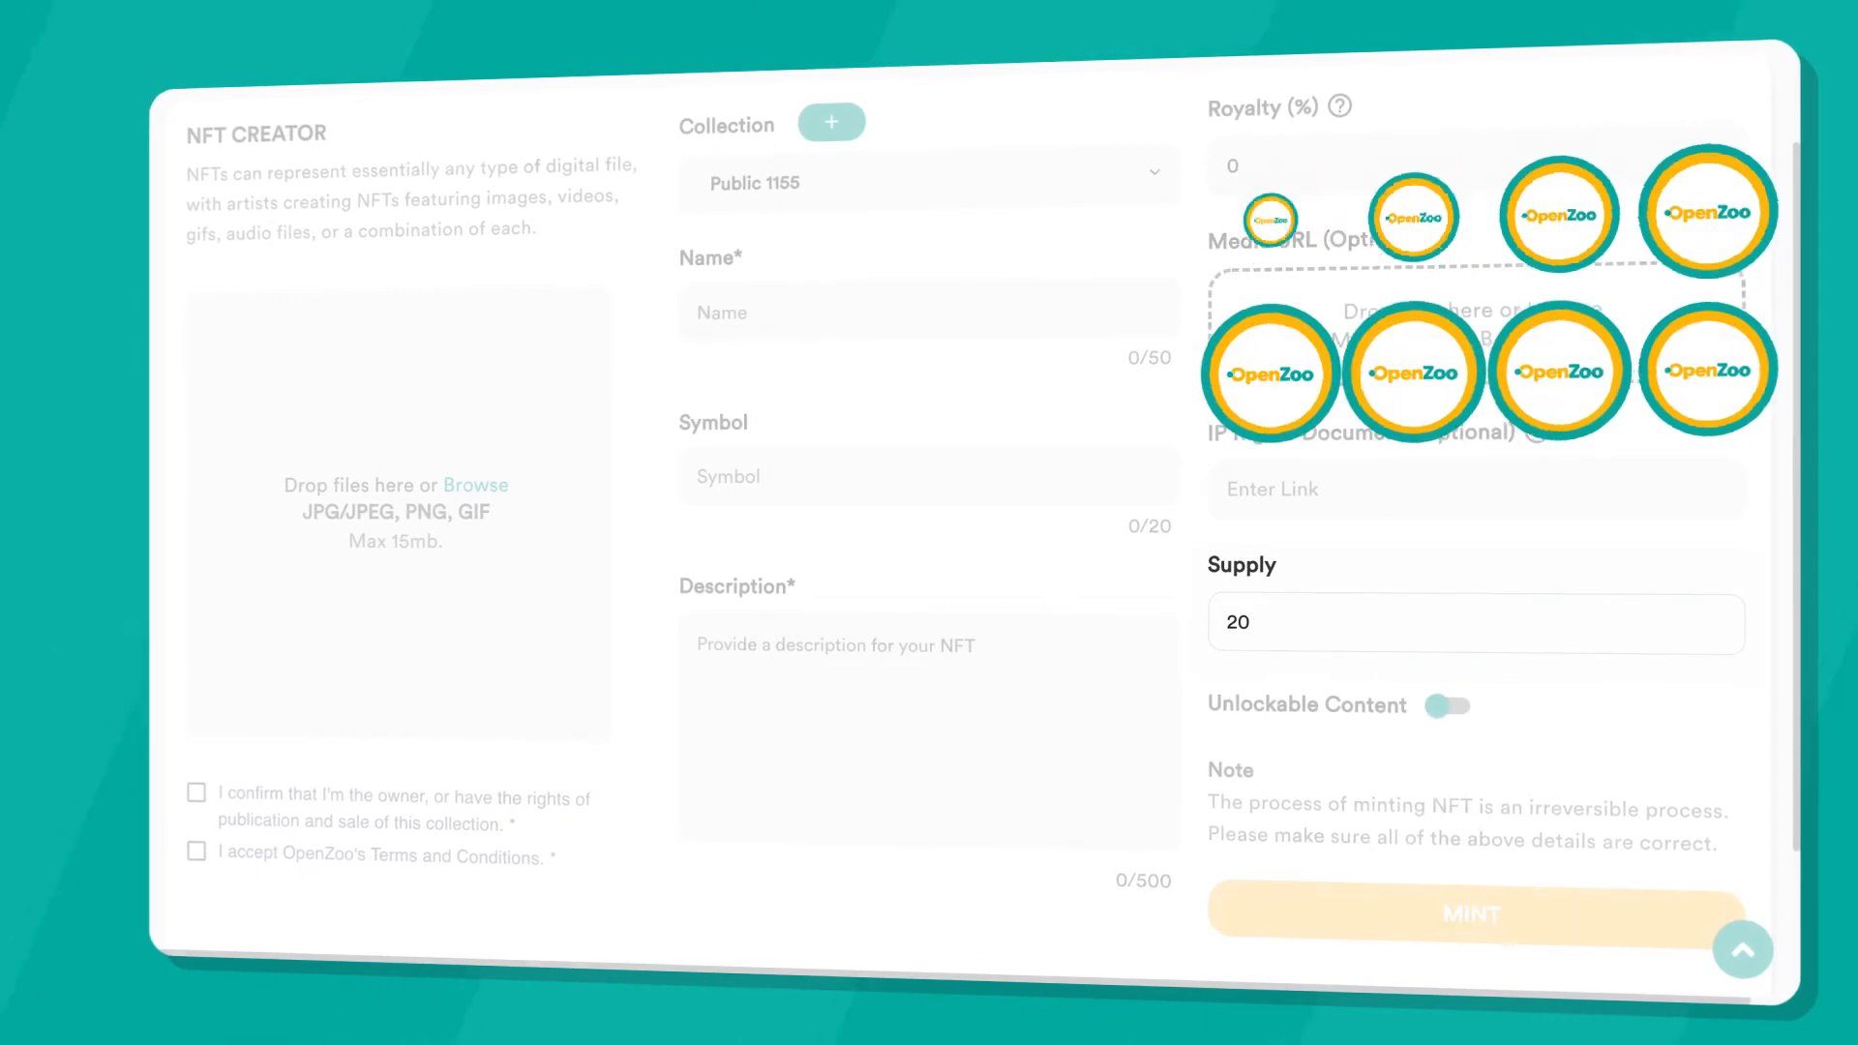
# - Set the supply to 20 and switch on unlockable content
pyautogui.click(1438, 698)
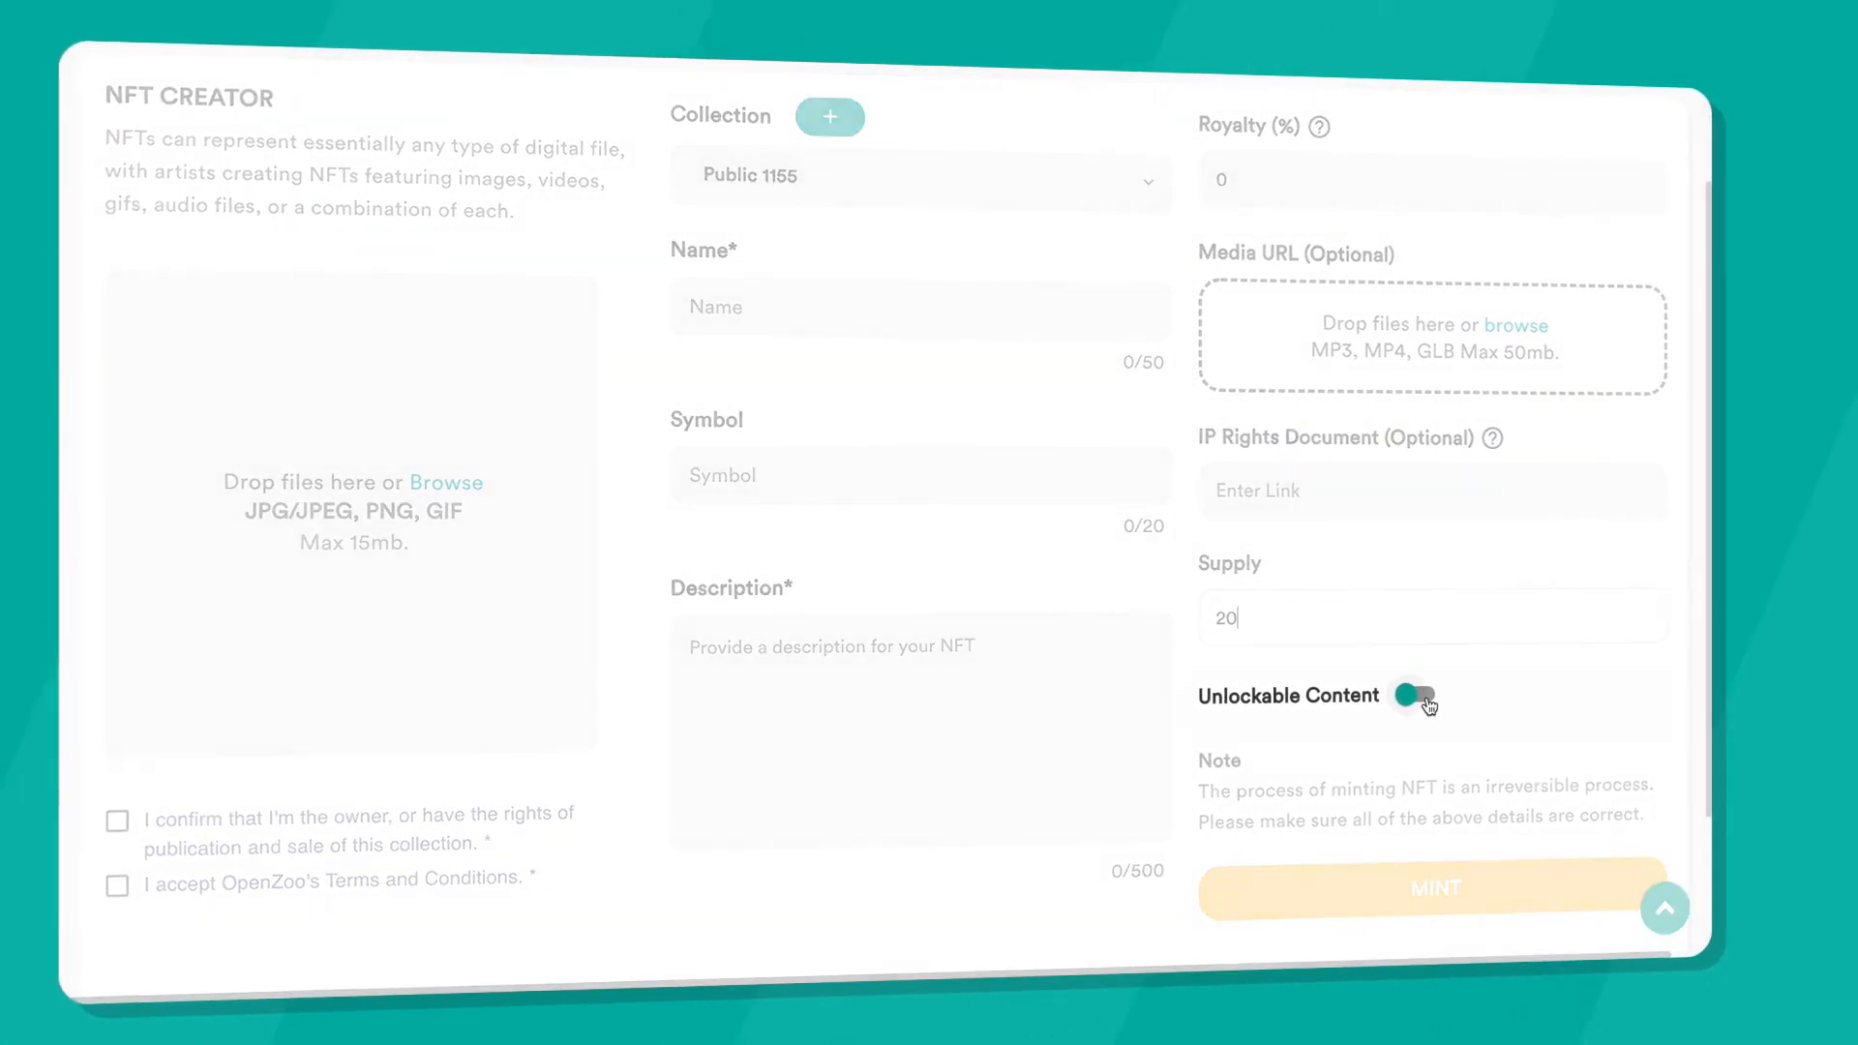
pyautogui.click(1422, 696)
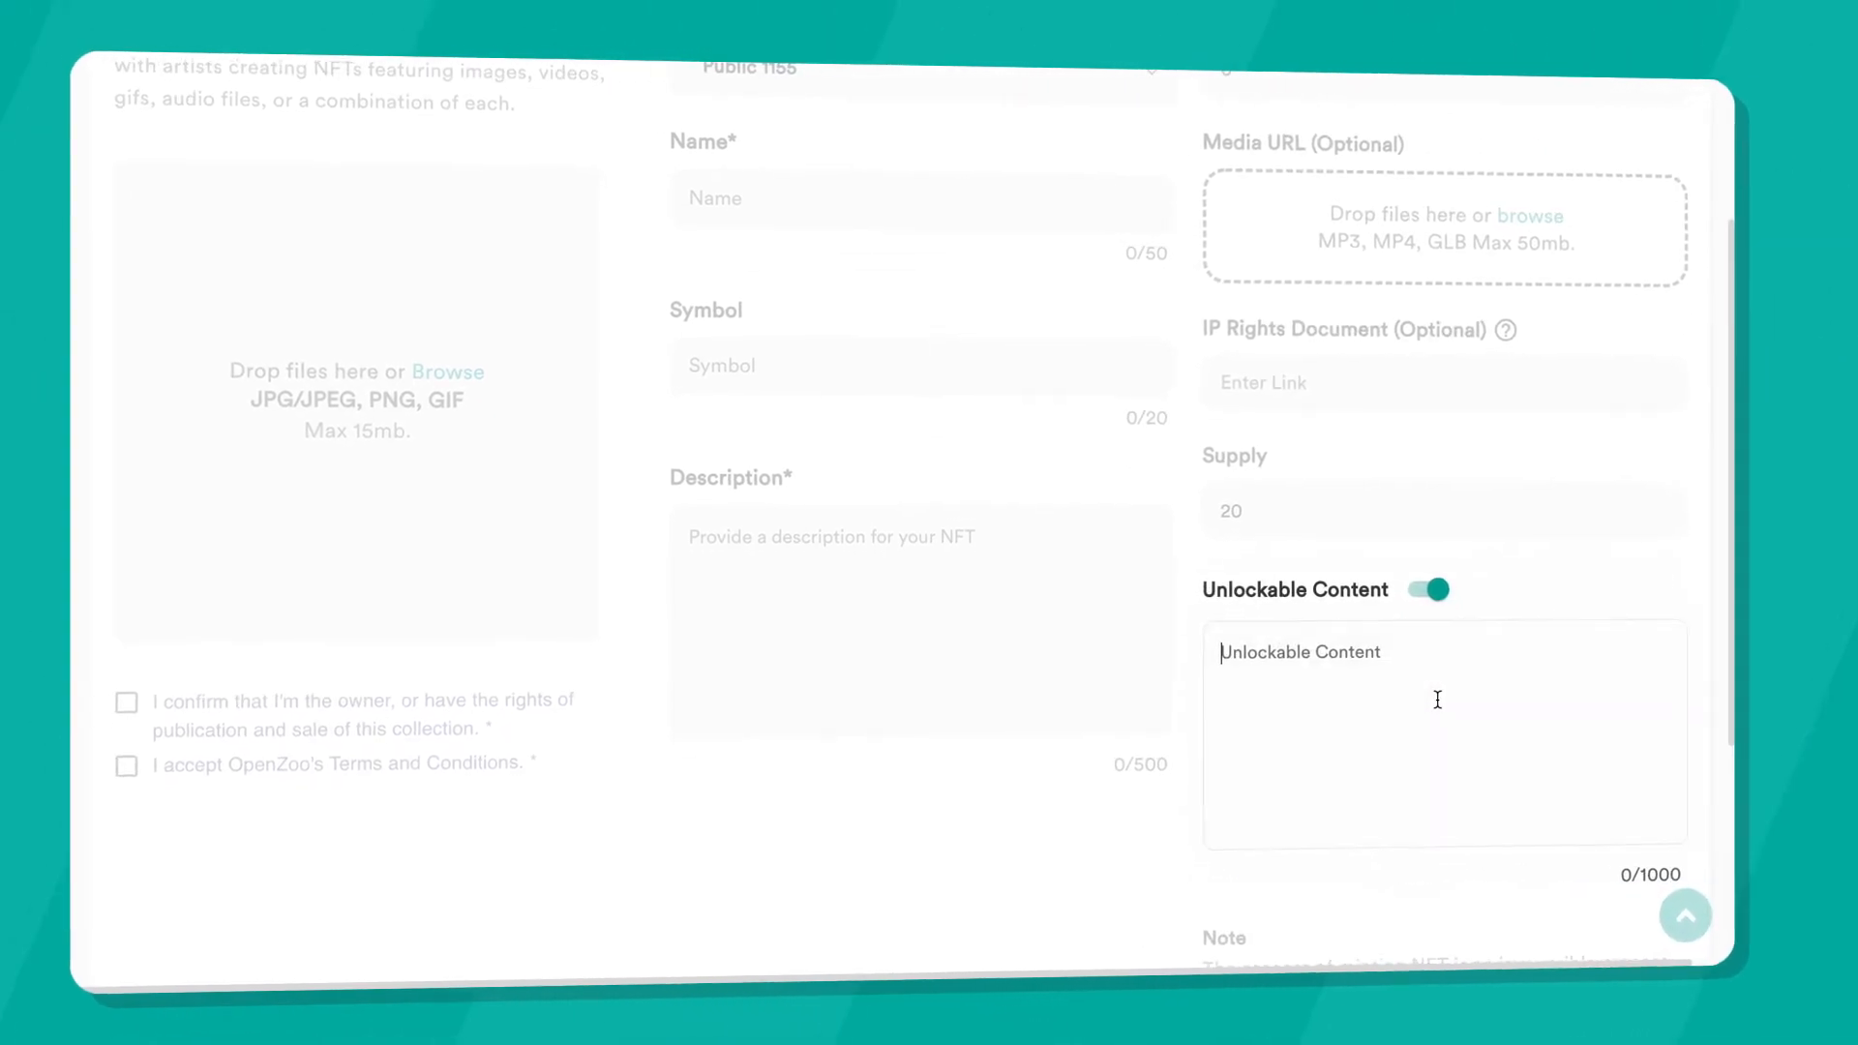
# - Check the ownership confirmation and the OpenZoo terms acceptance boxes
pyautogui.scroll(-3)
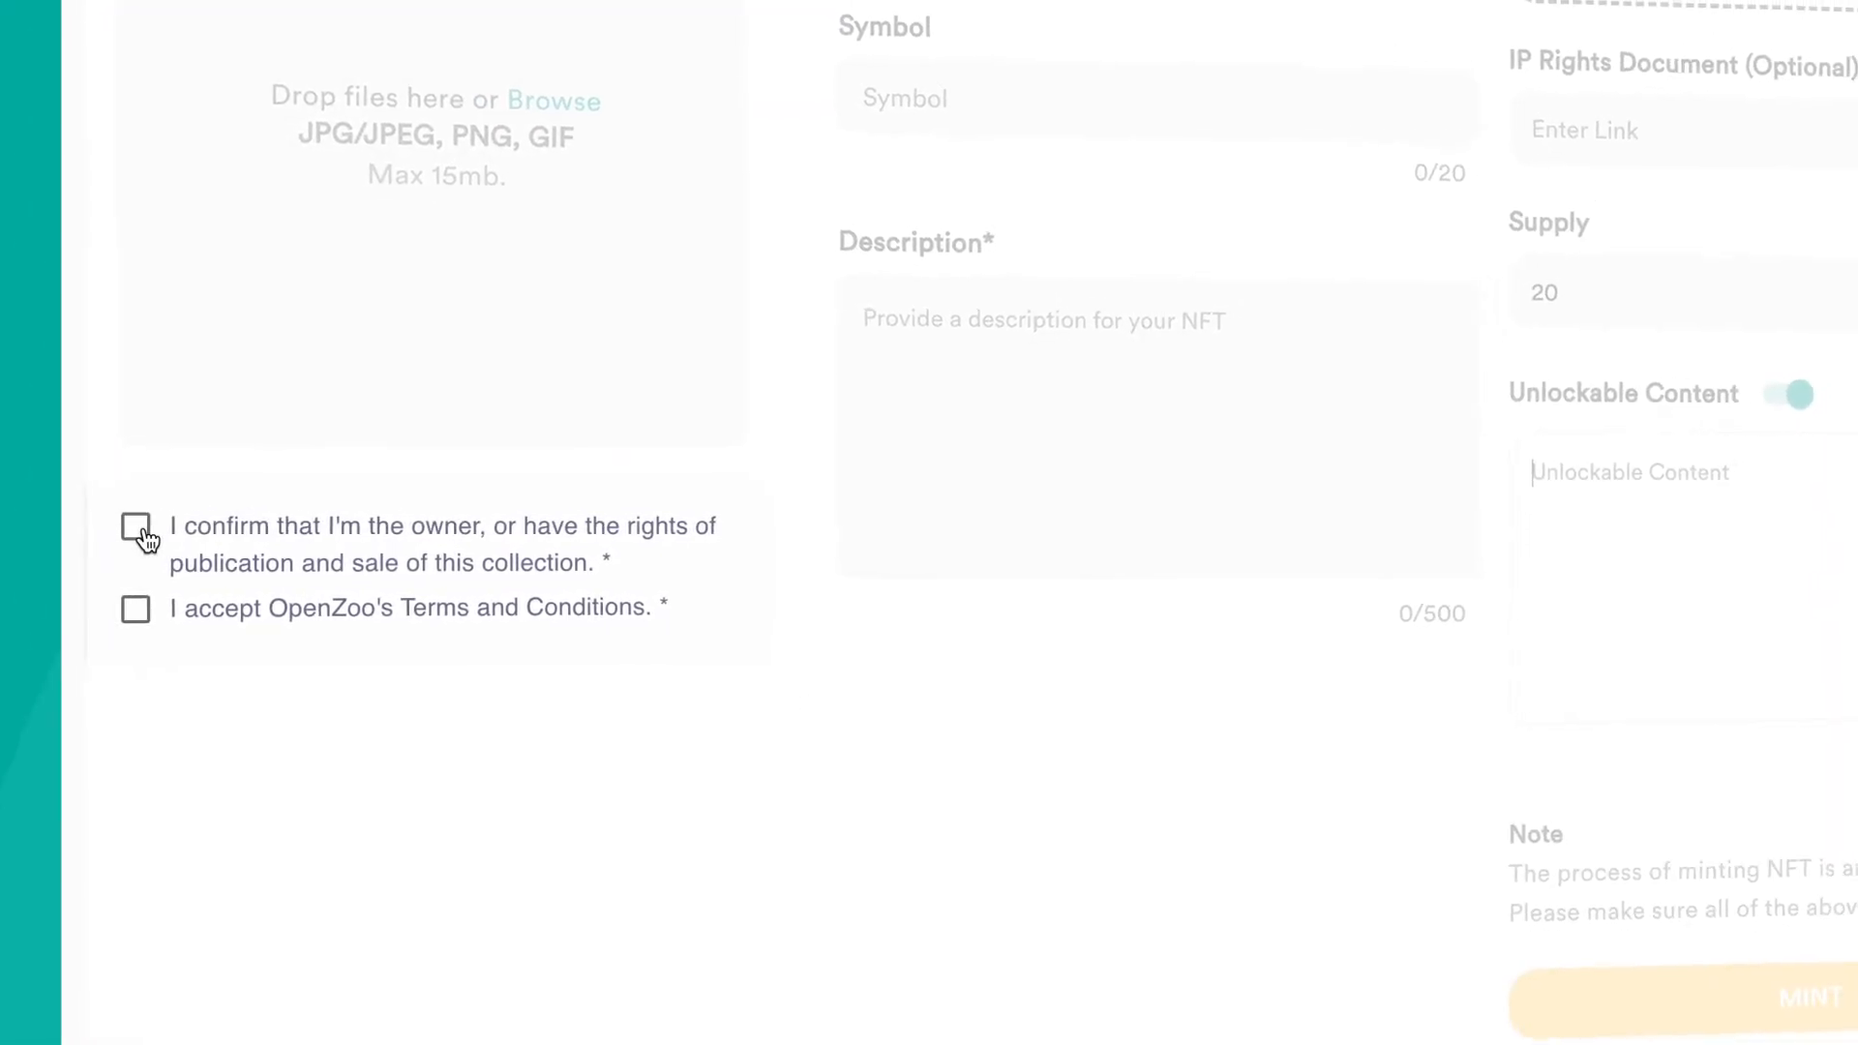
pyautogui.click(136, 610)
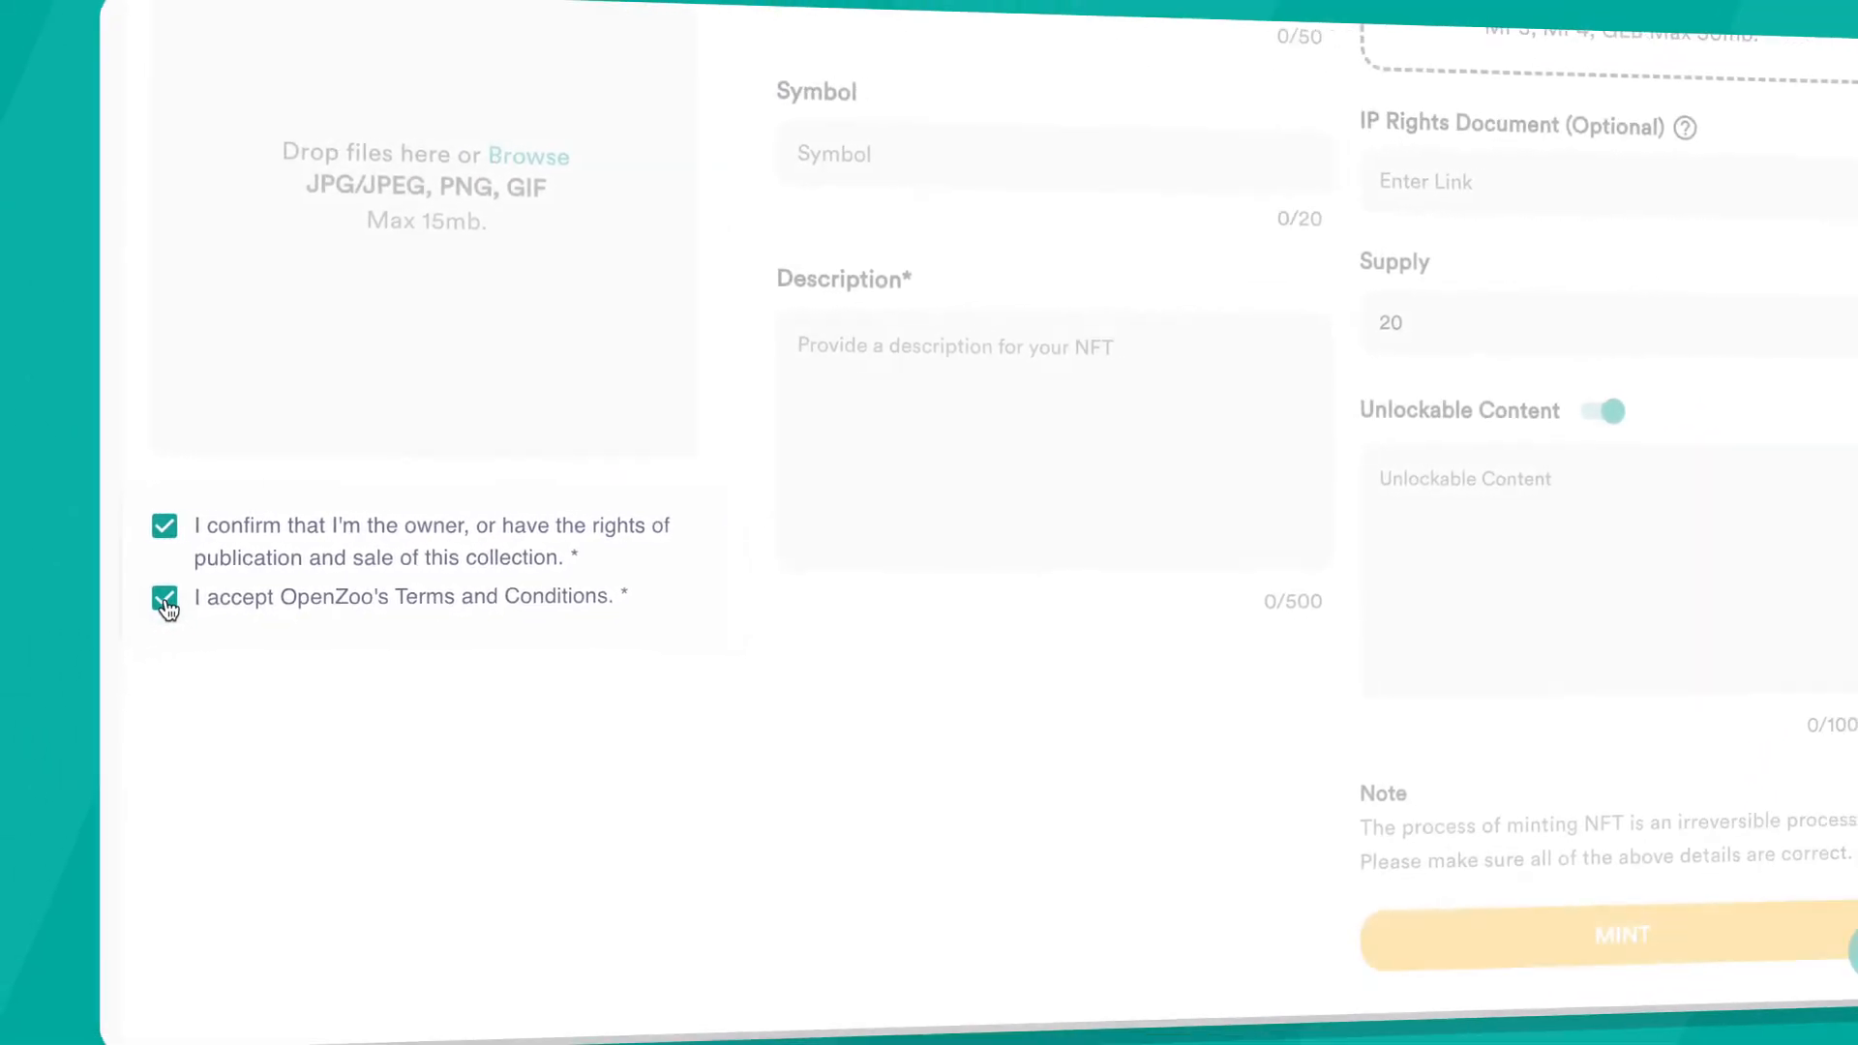